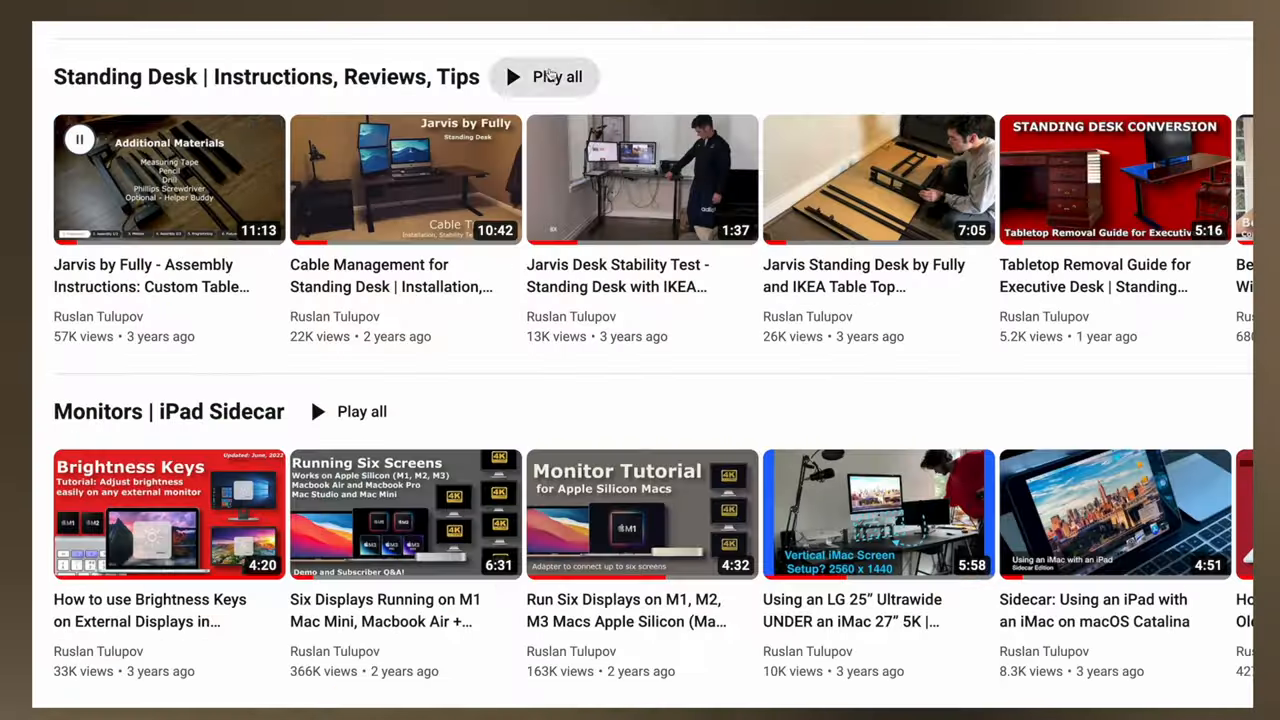
- Leave the playlists page and play the 'Six Displays Running on M1 Mac Mini' video from related videos
left_click(168, 180)
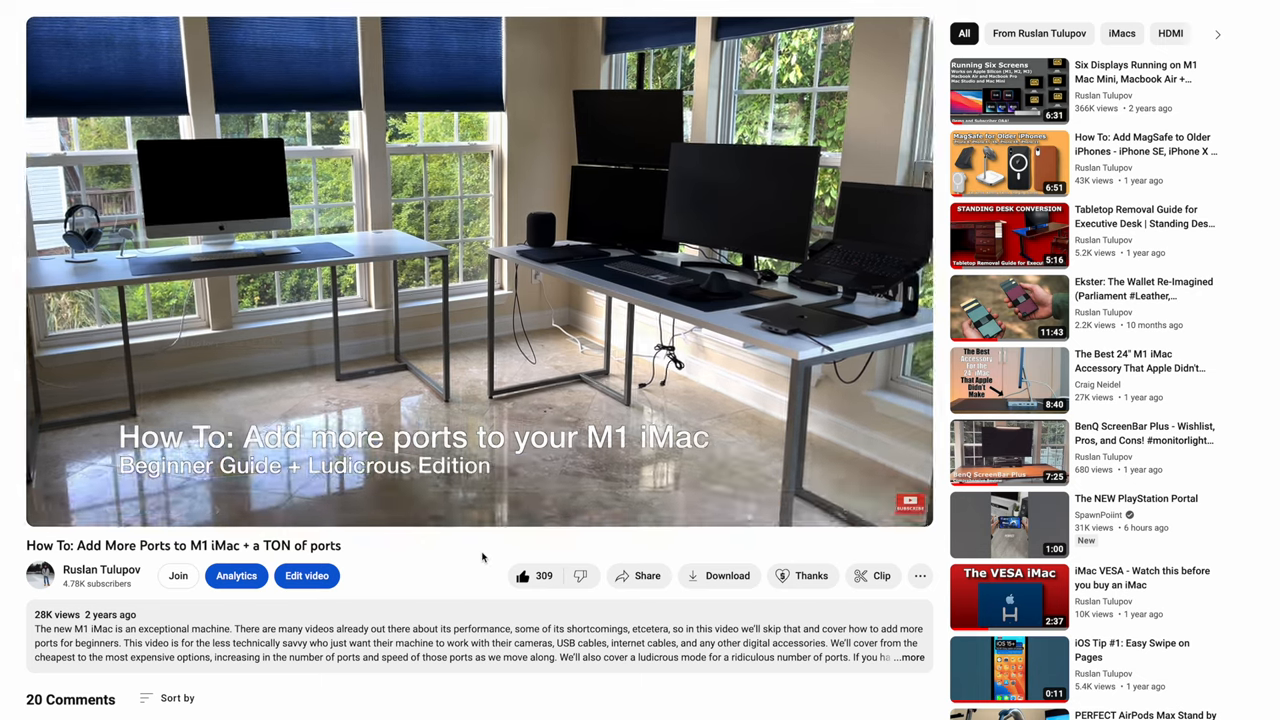
left_click(1008, 92)
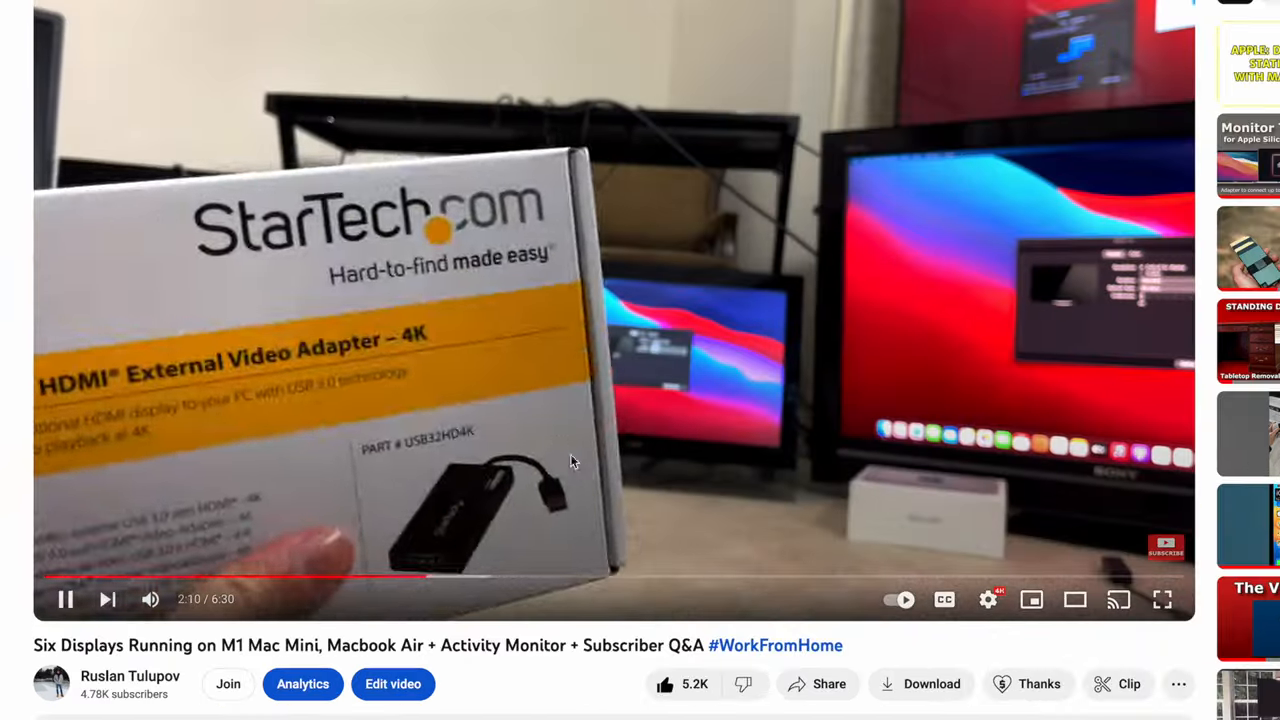